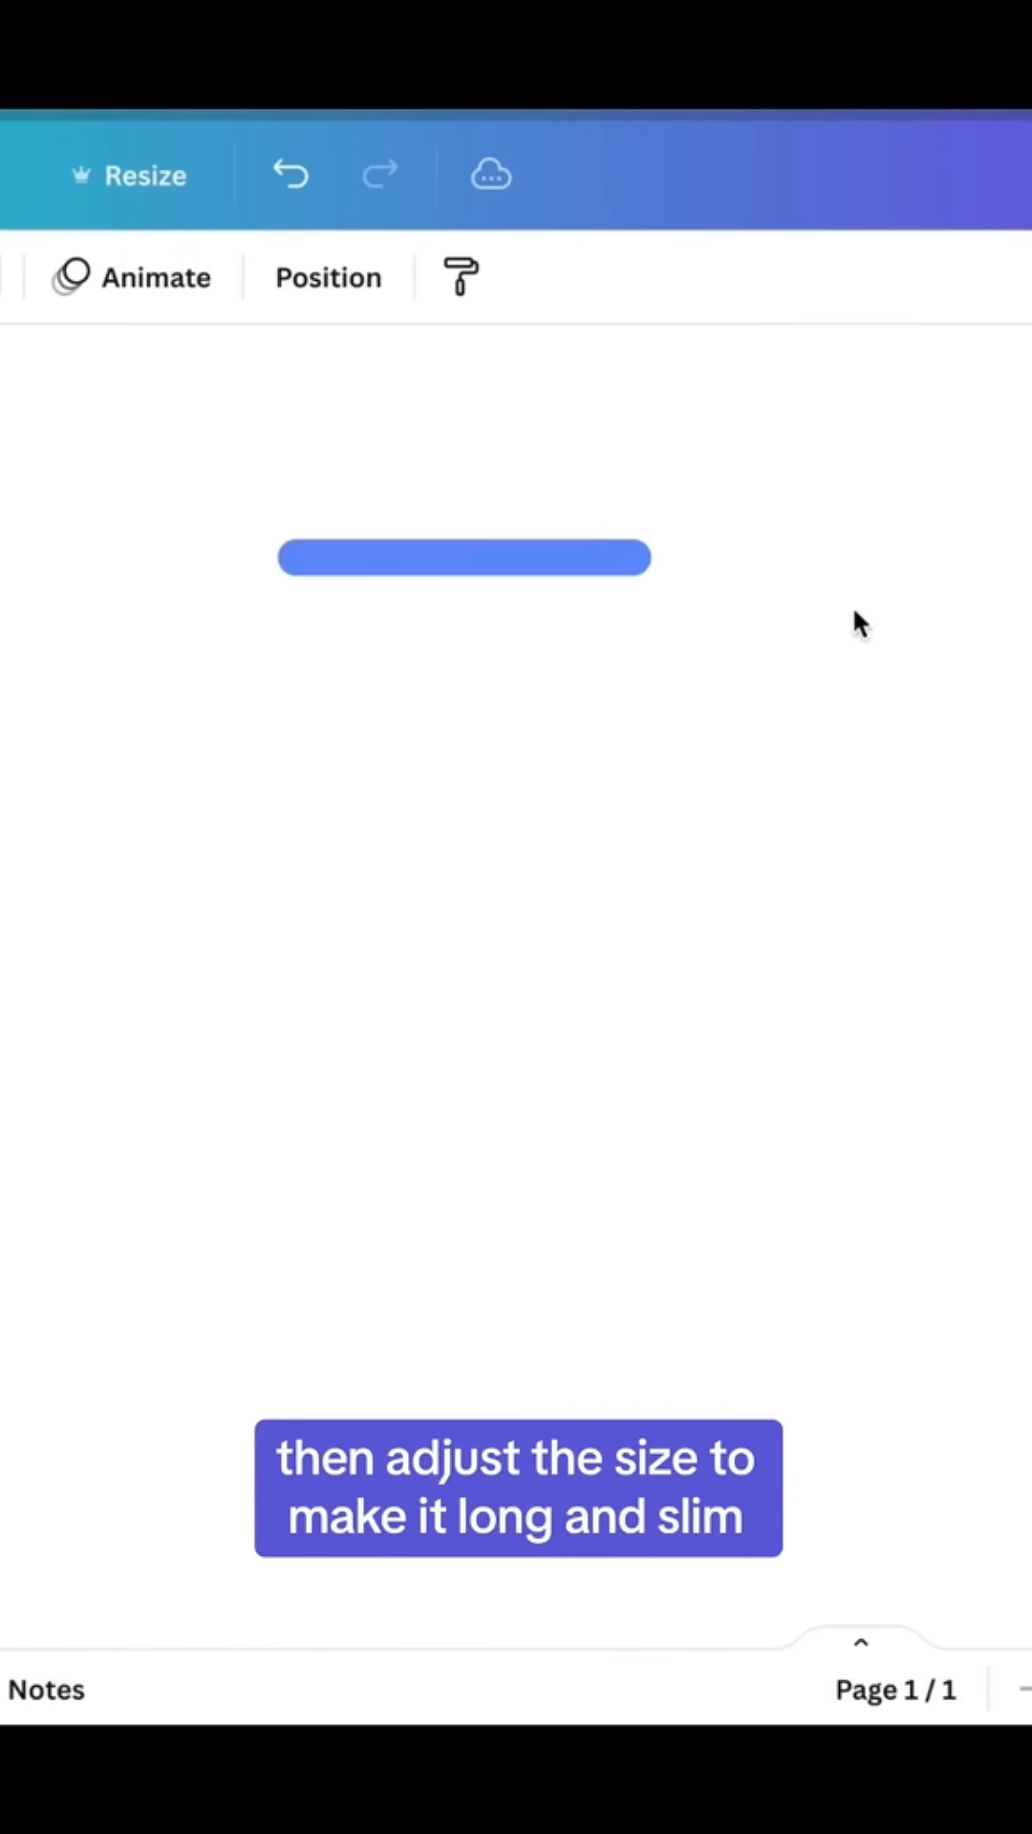
Step: Select the long, slim blue rounded bar on the page
click(463, 557)
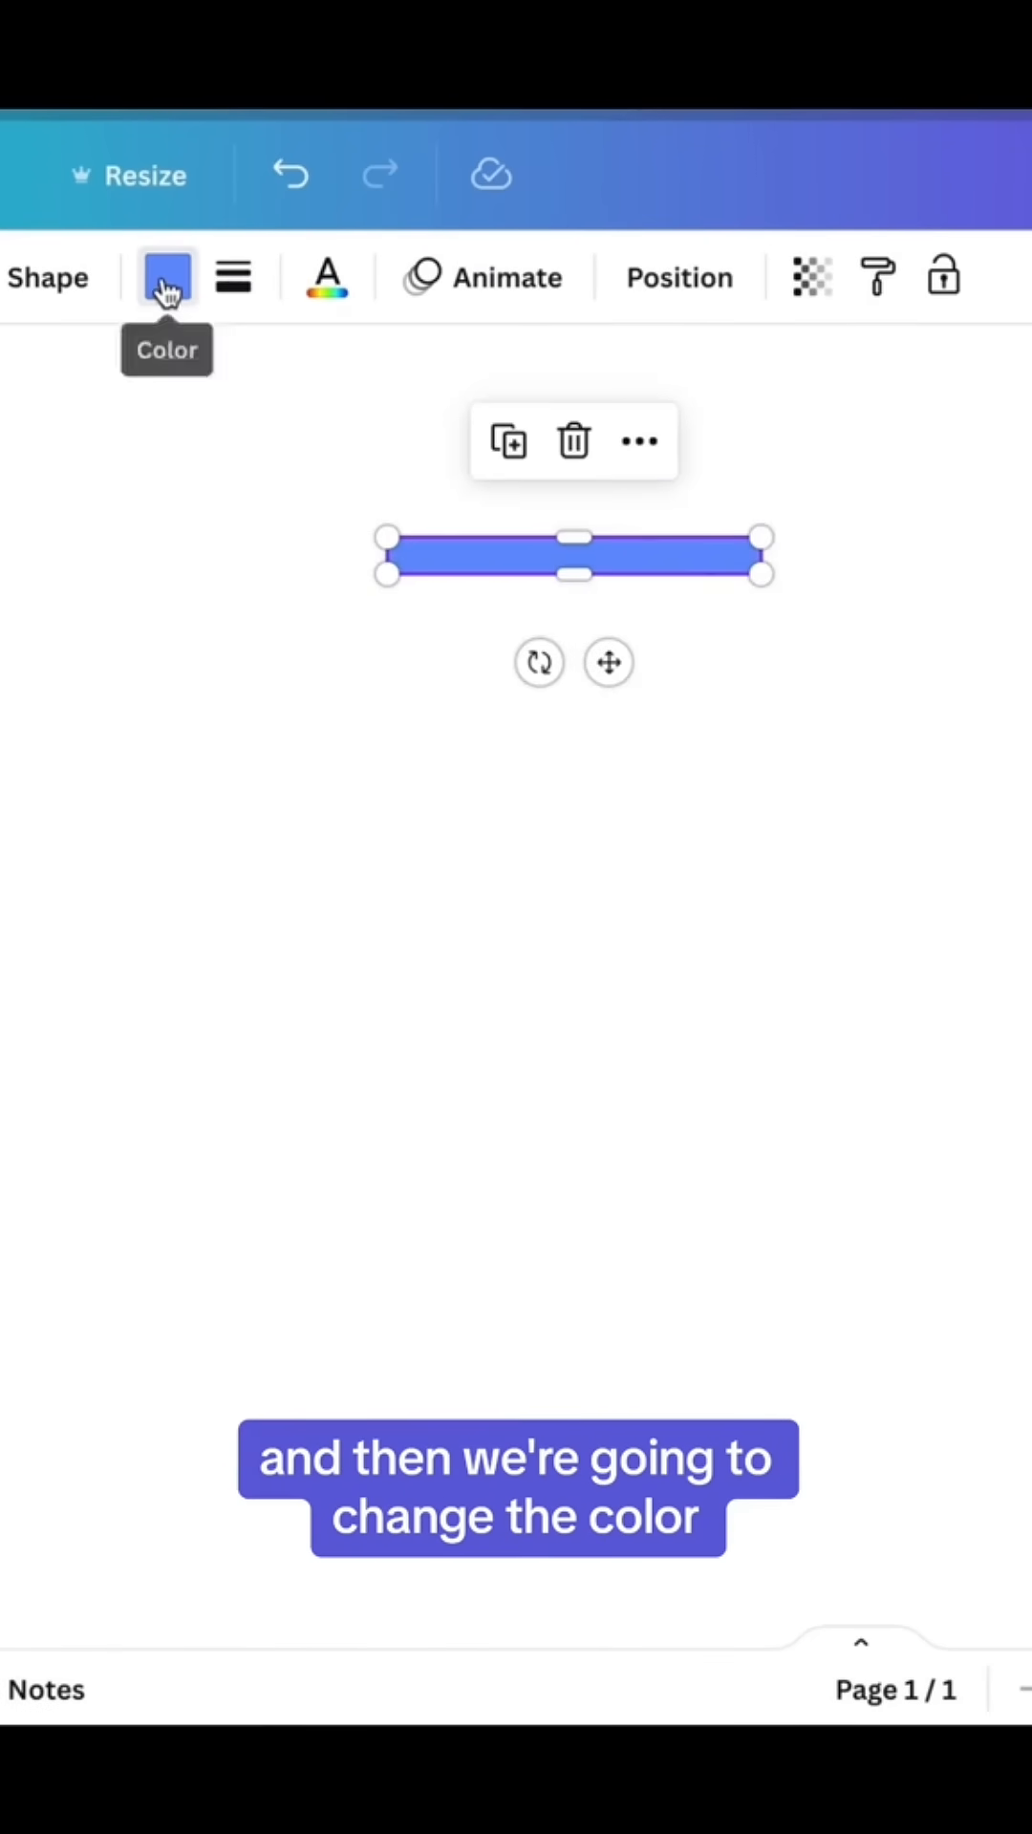
Step: Give the bar a vertical linear gradient of dark grey, white and darker grey
click(166, 275)
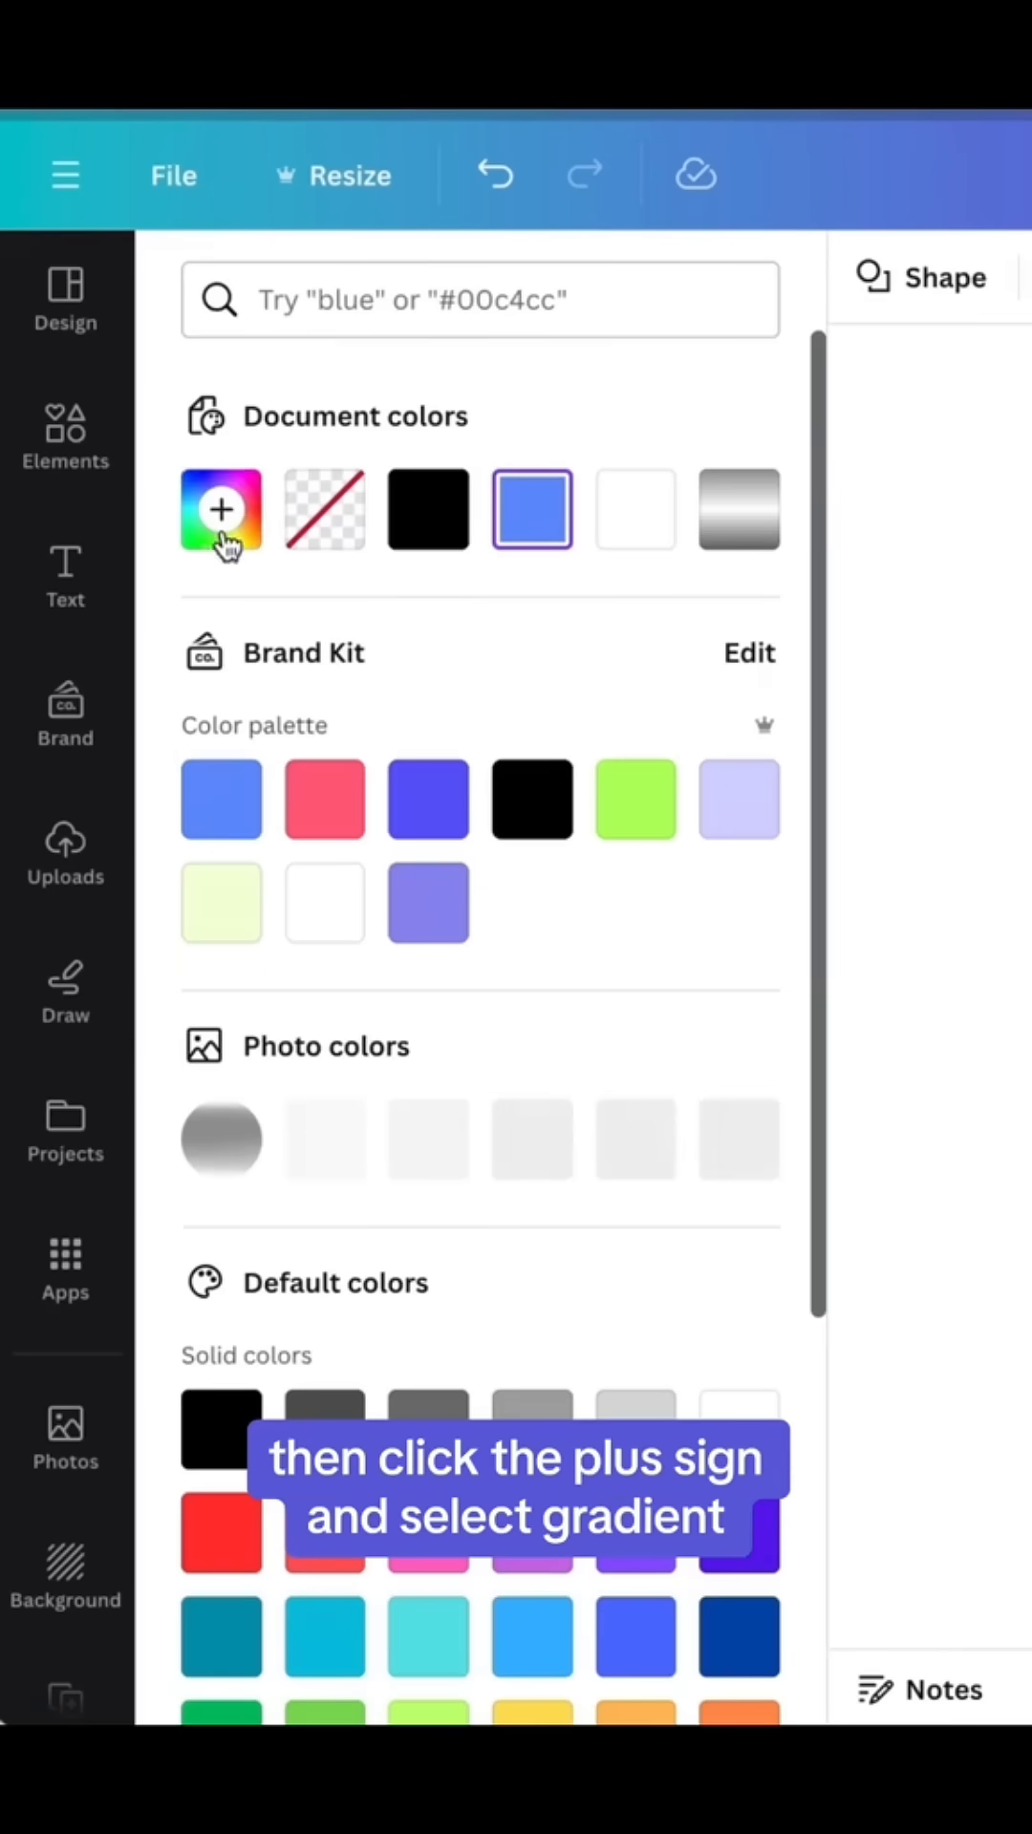
click(220, 509)
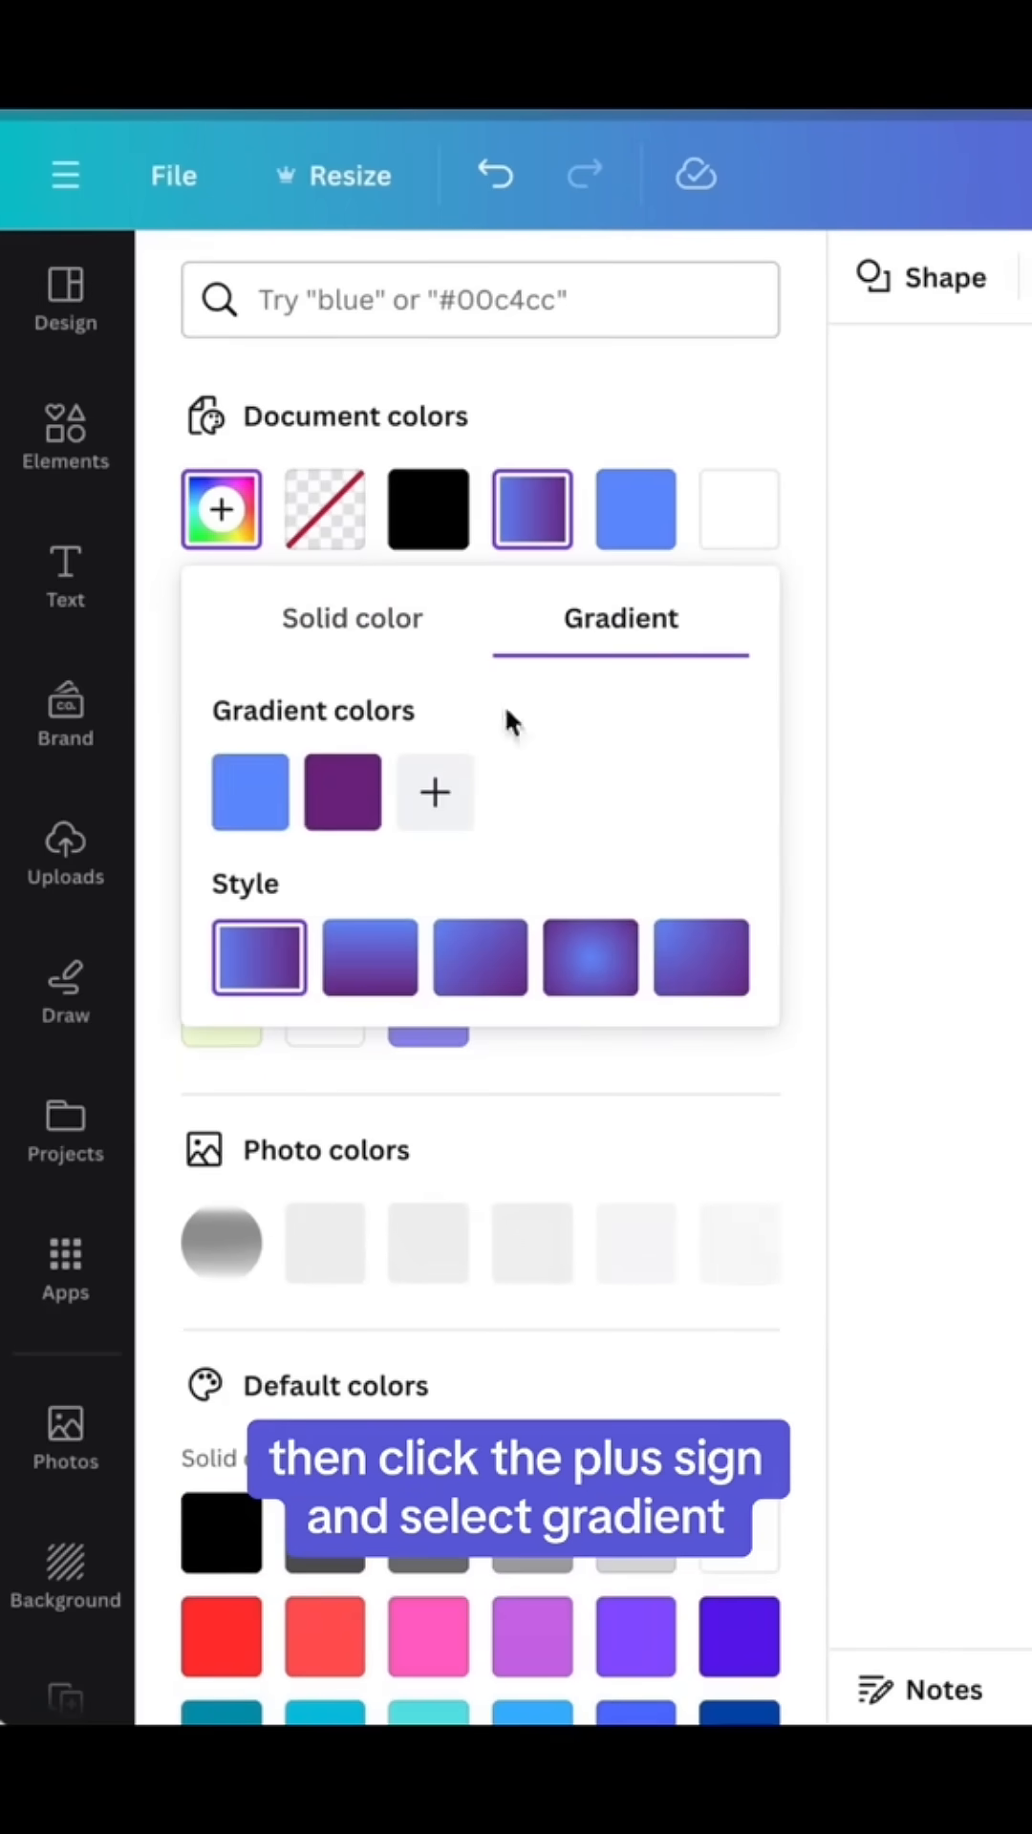
click(248, 790)
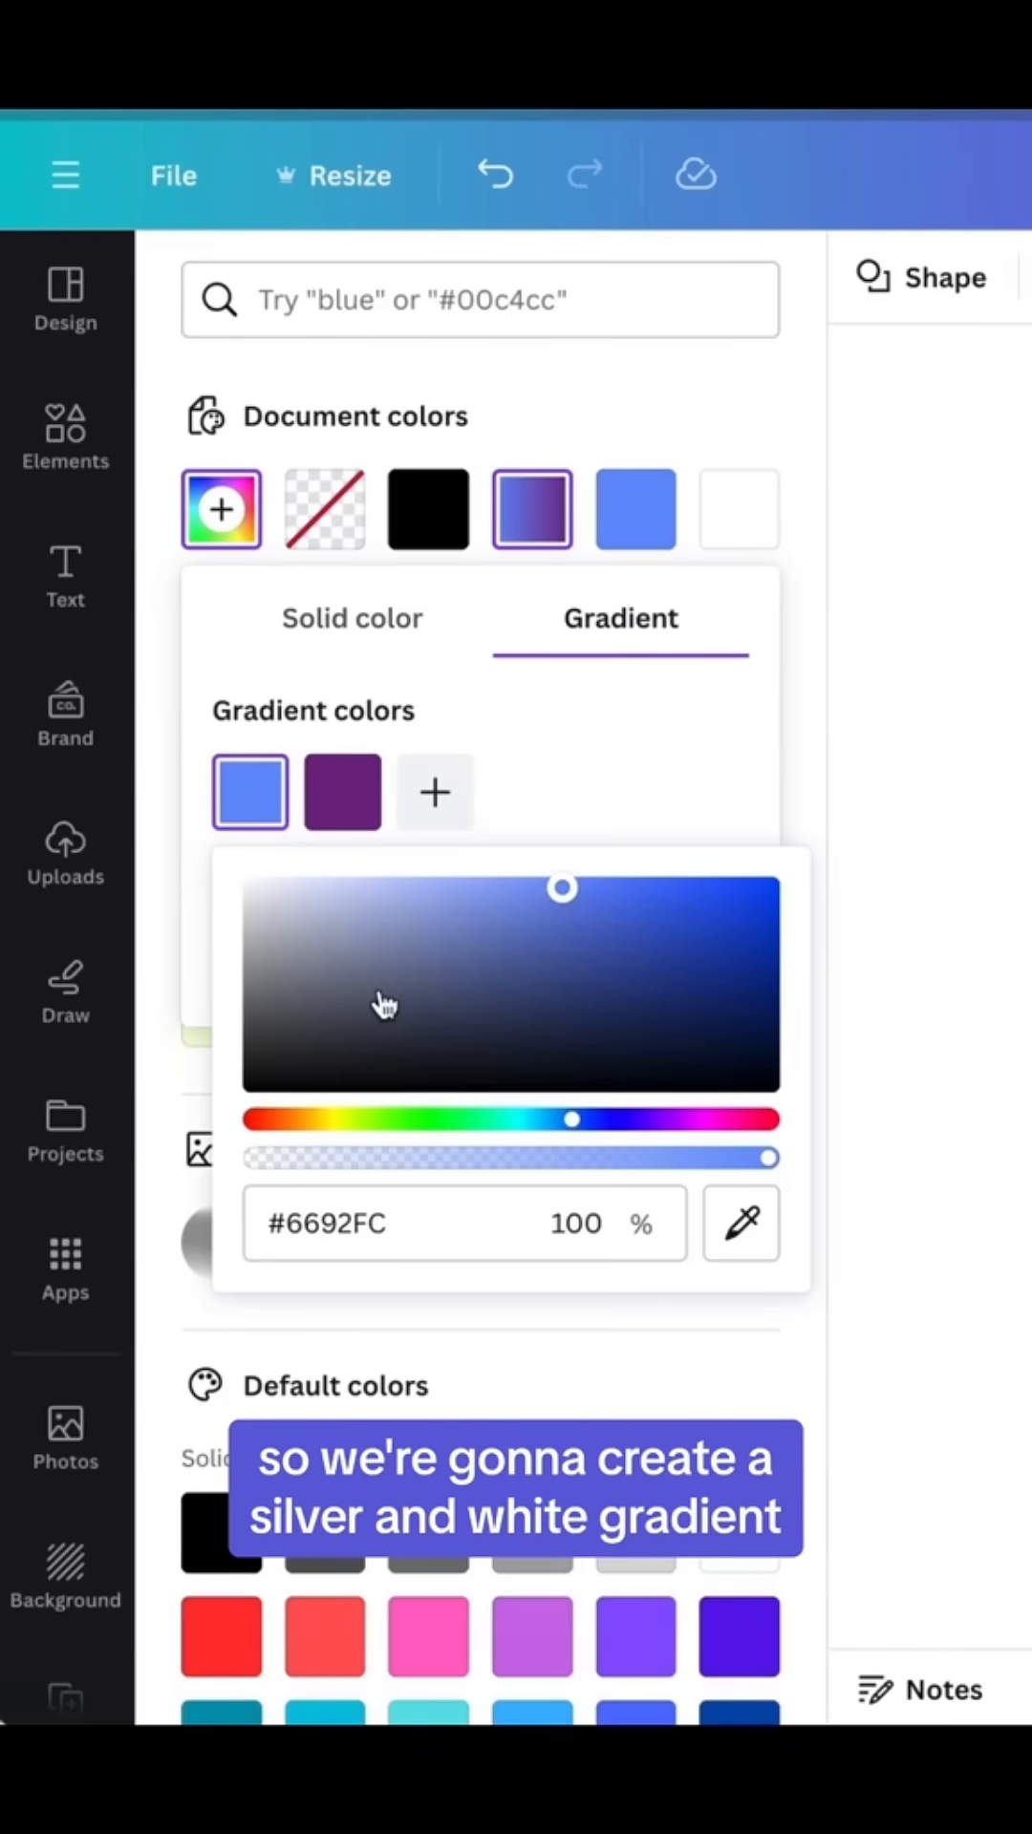
click(342, 791)
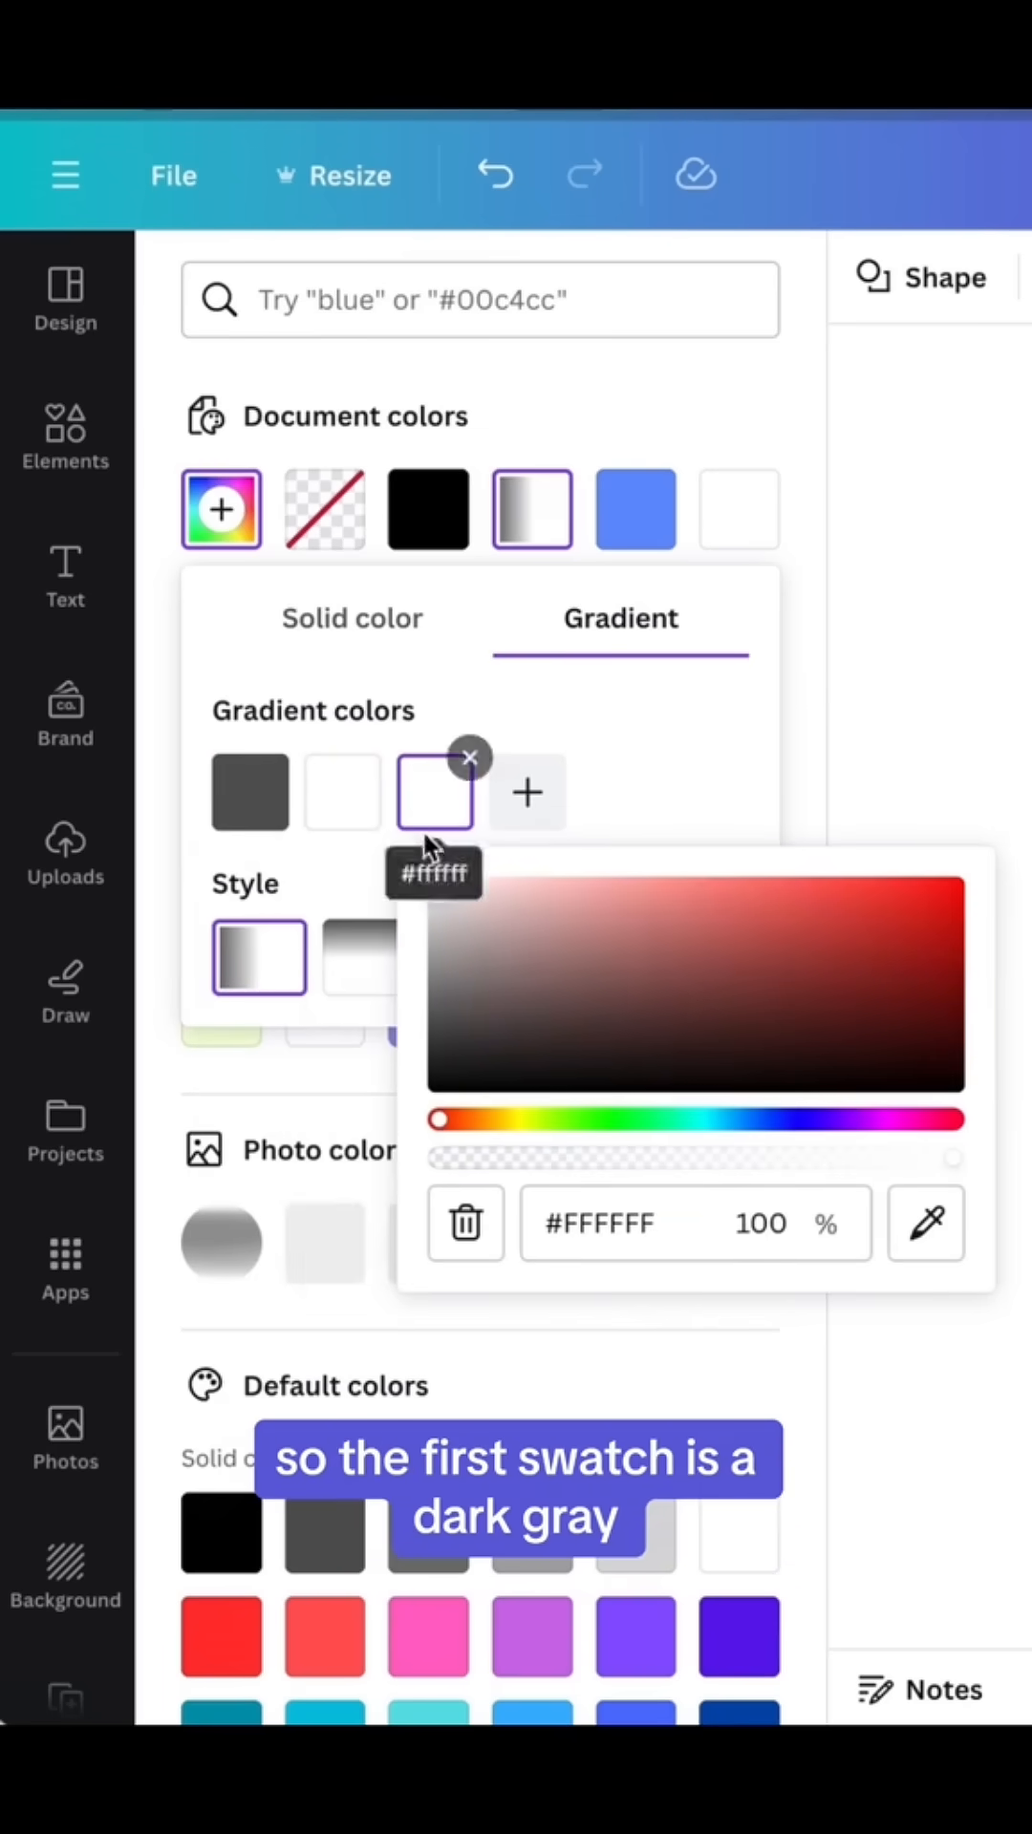
click(433, 791)
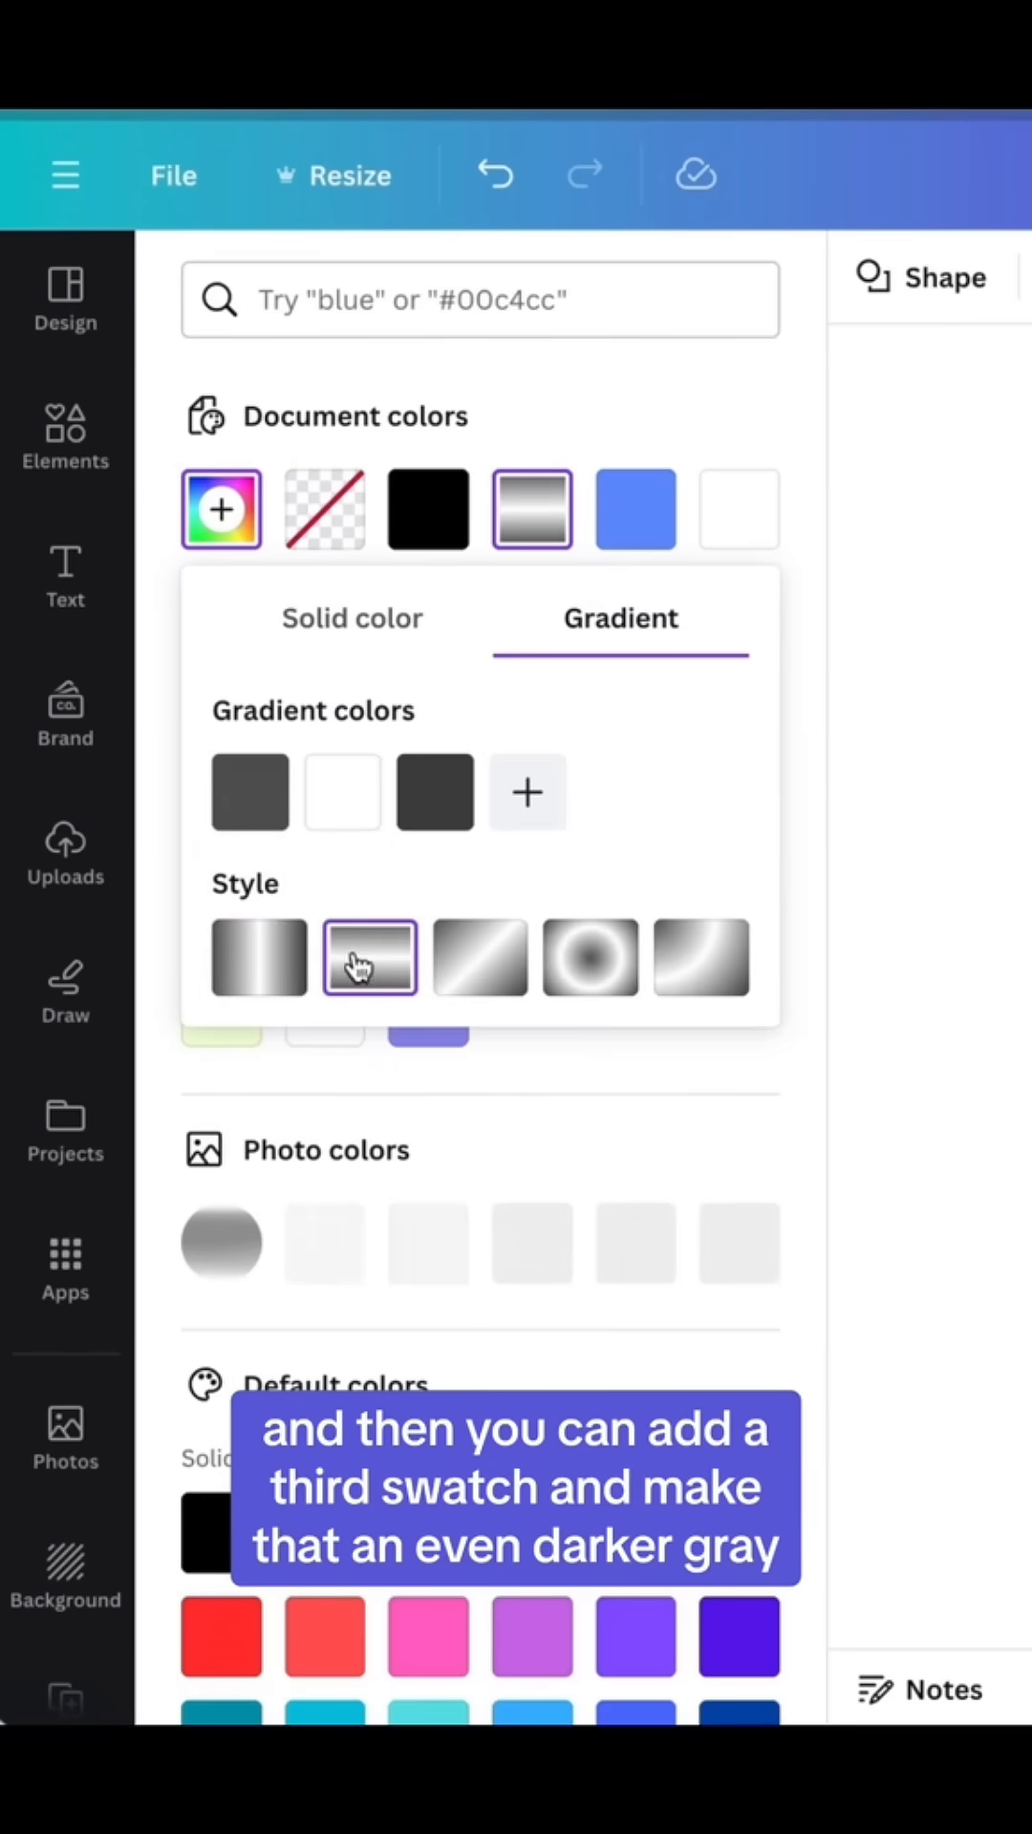
click(369, 955)
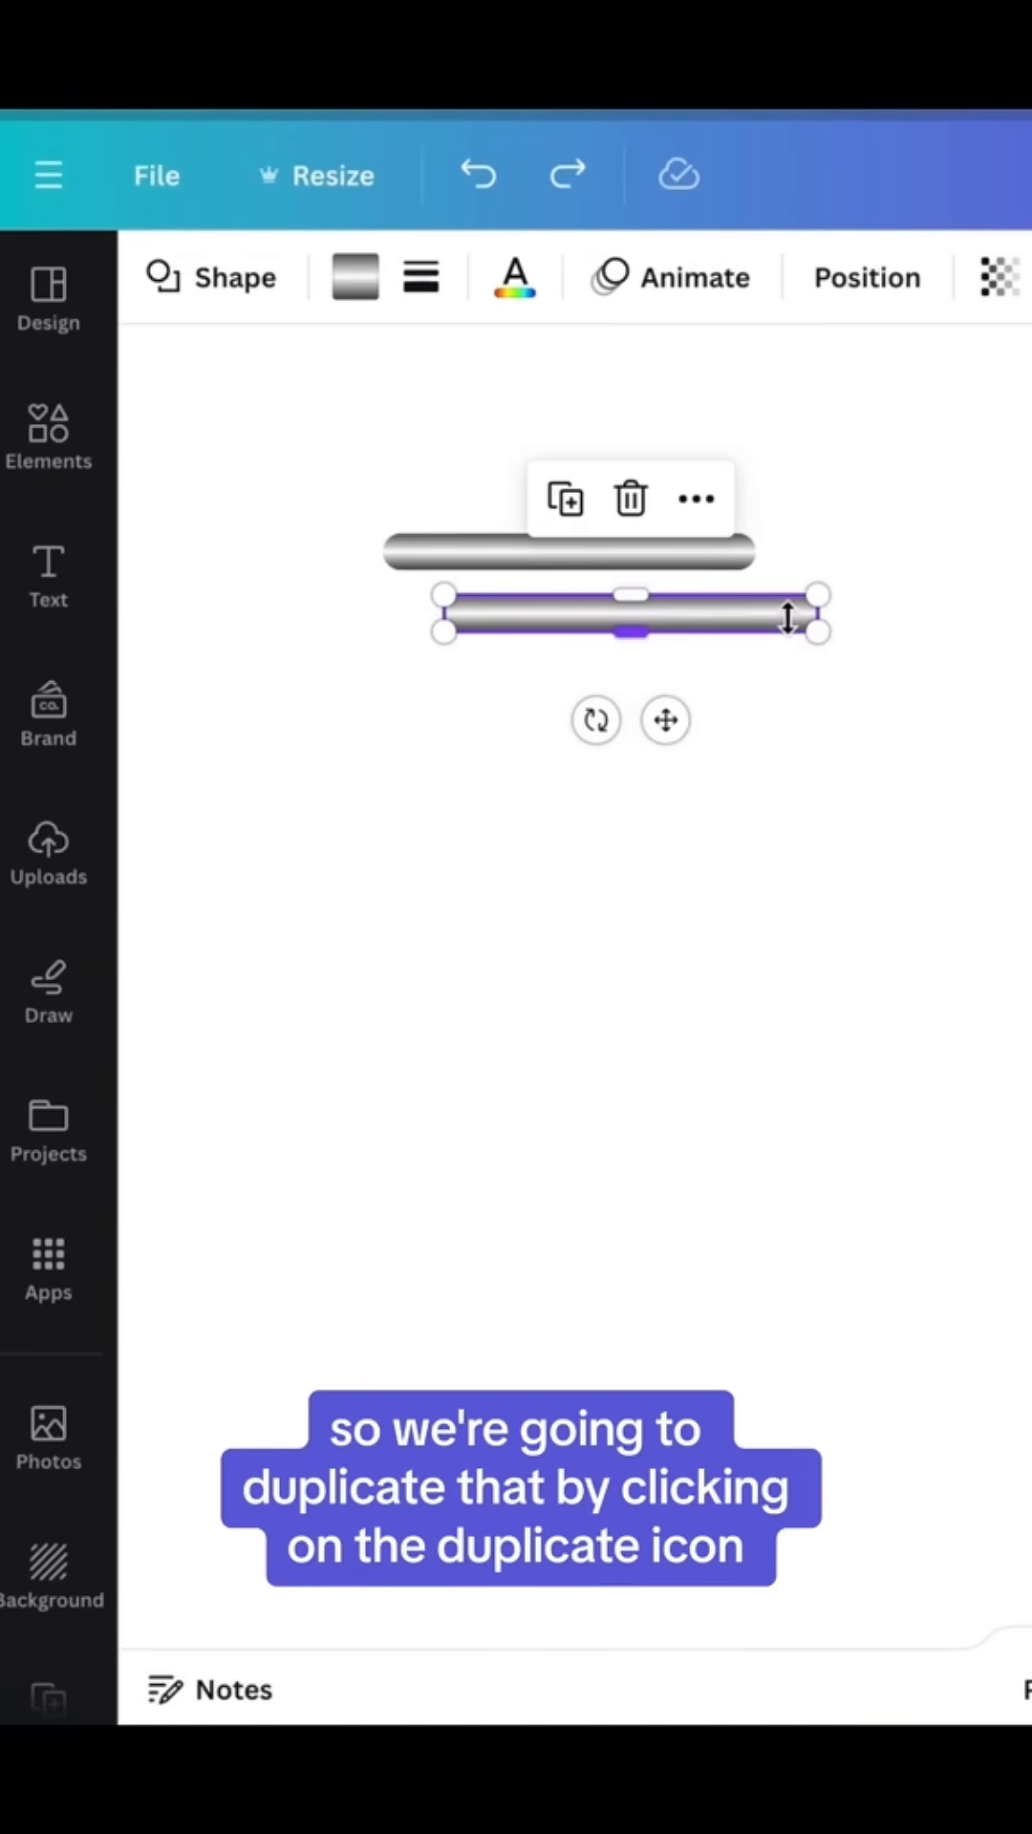
Step: Duplicate the silver bar and place the copy directly beneath the original
click(565, 499)
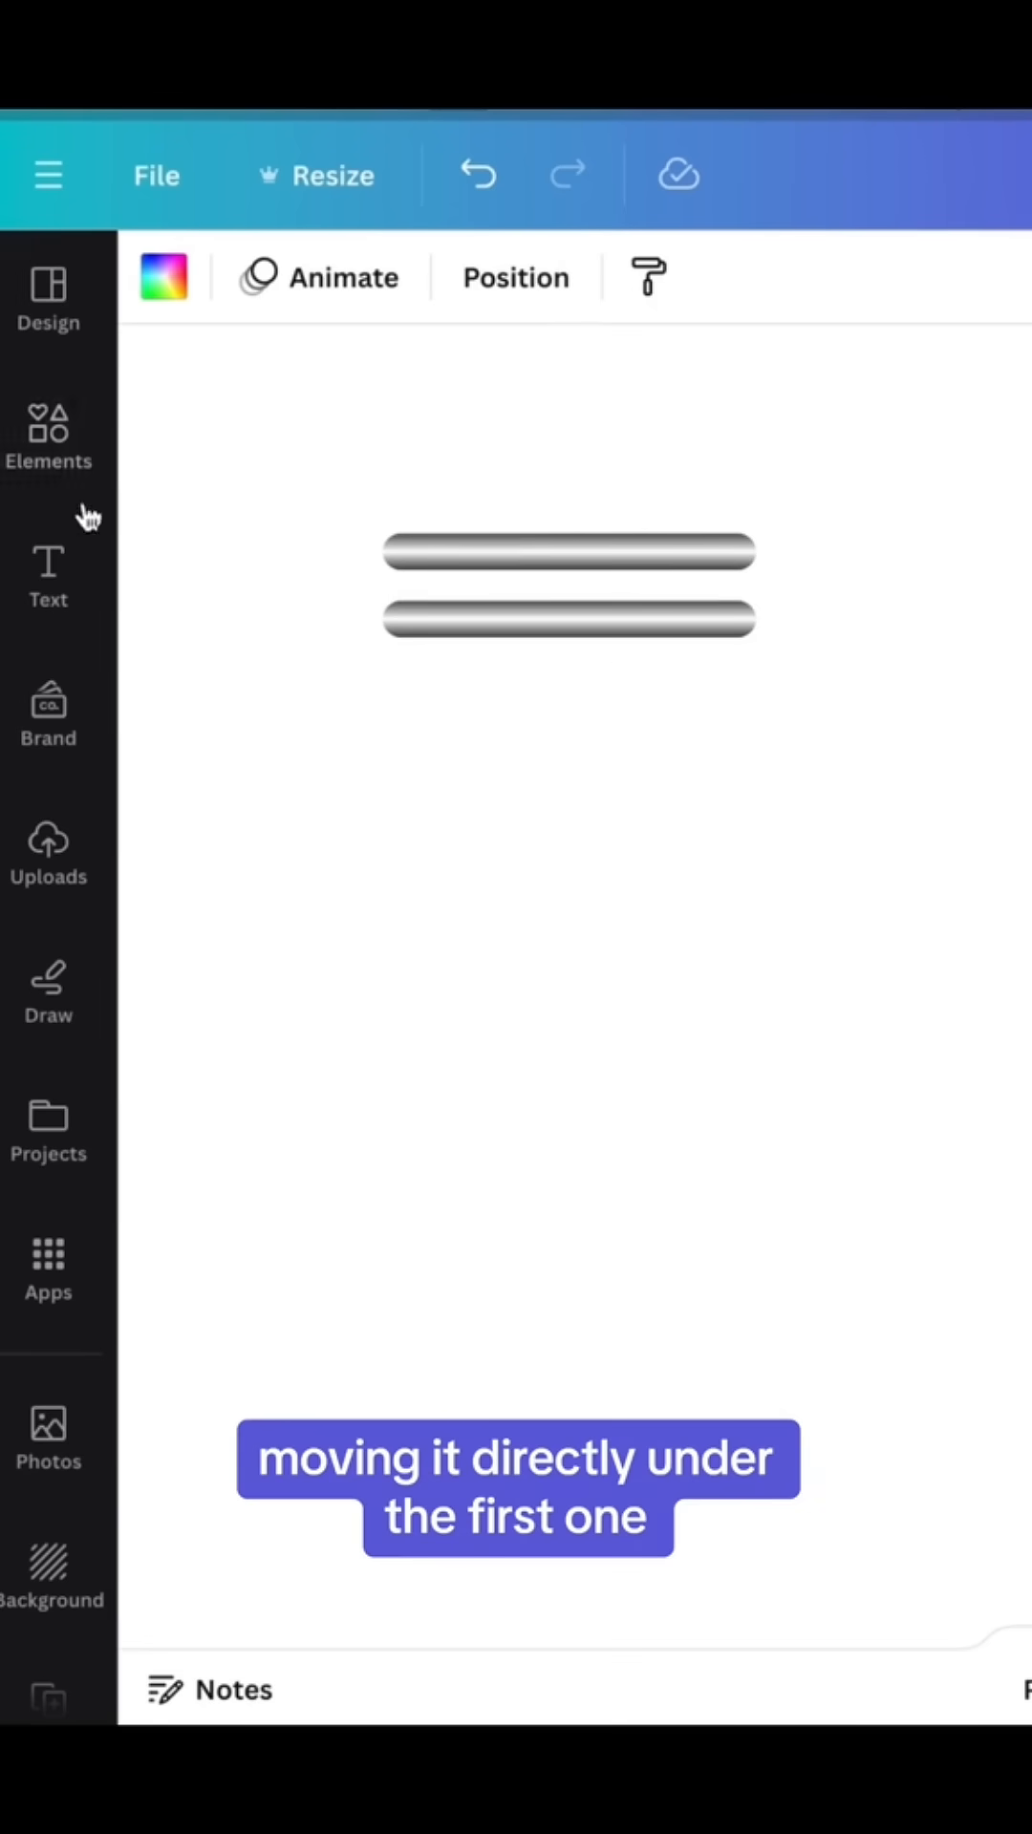
click(48, 439)
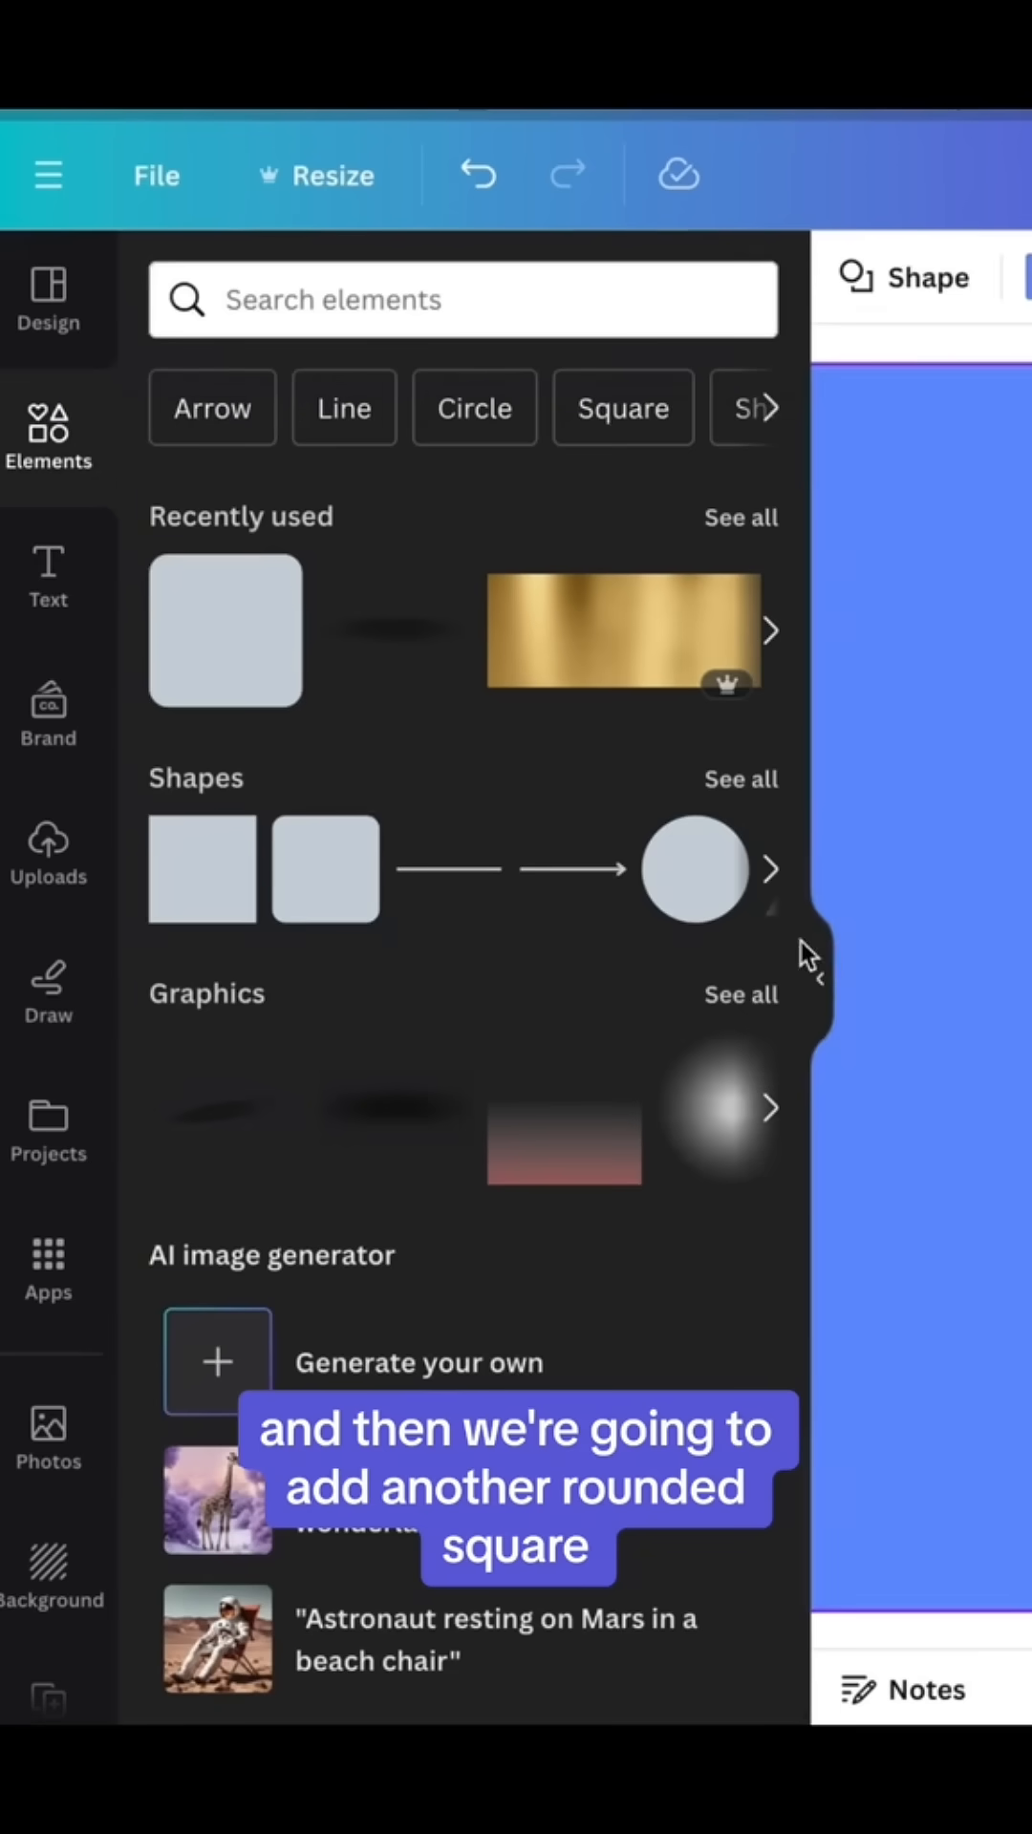
Step: Send the dark grey rounded hole shape behind the right ends of both bars
right_click(567, 568)
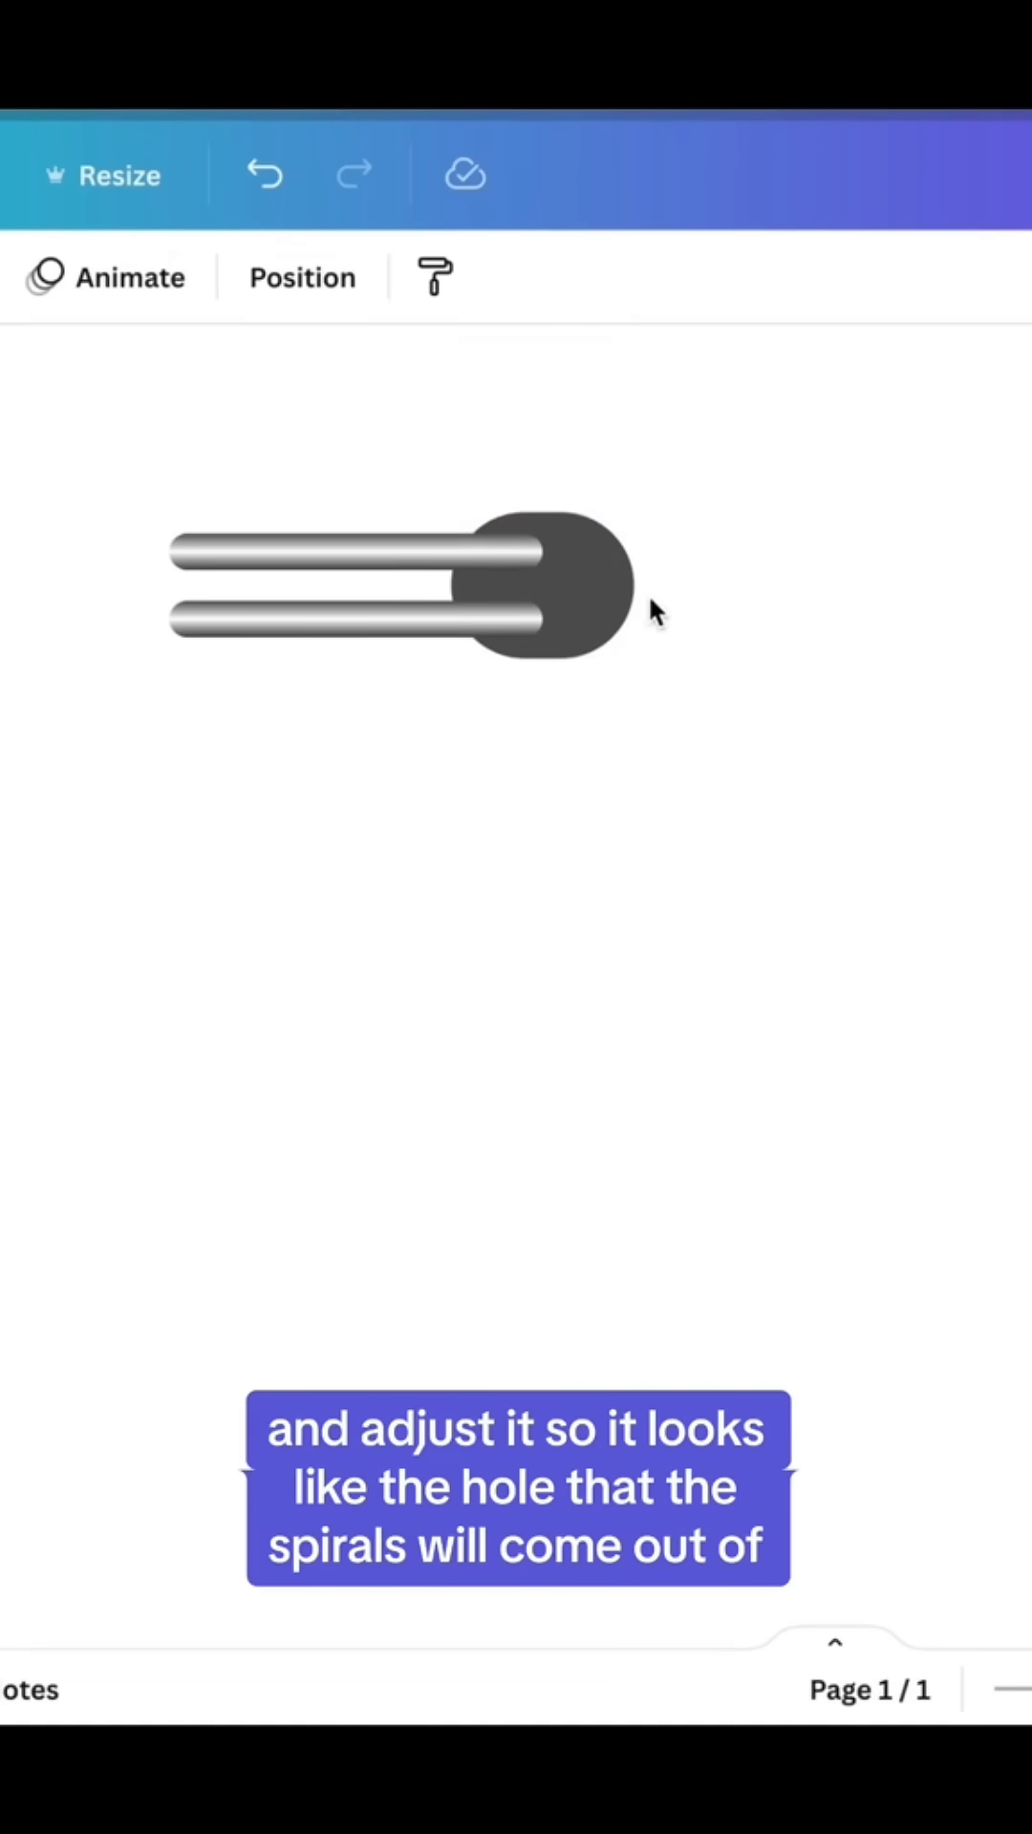
click(65, 439)
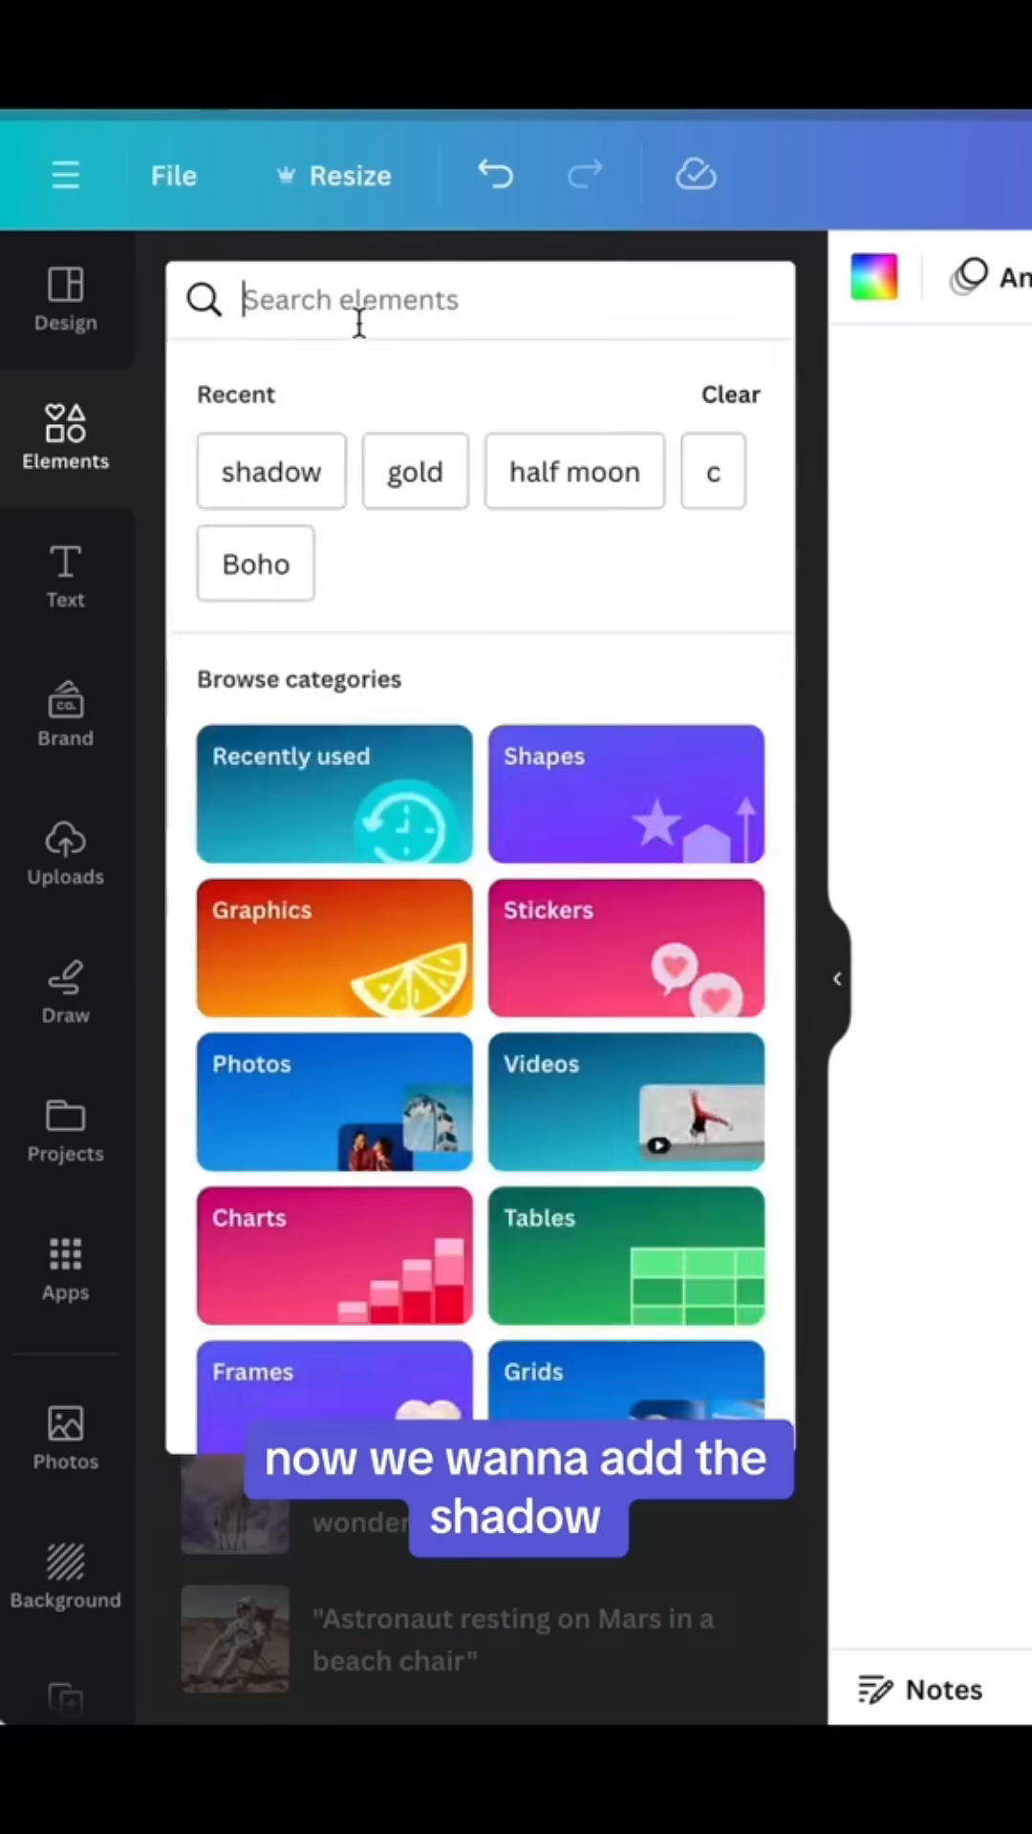
Step: Search Elements for 'shadow' and place a soft rounded shadow behind the bottom bar
text(shadow)
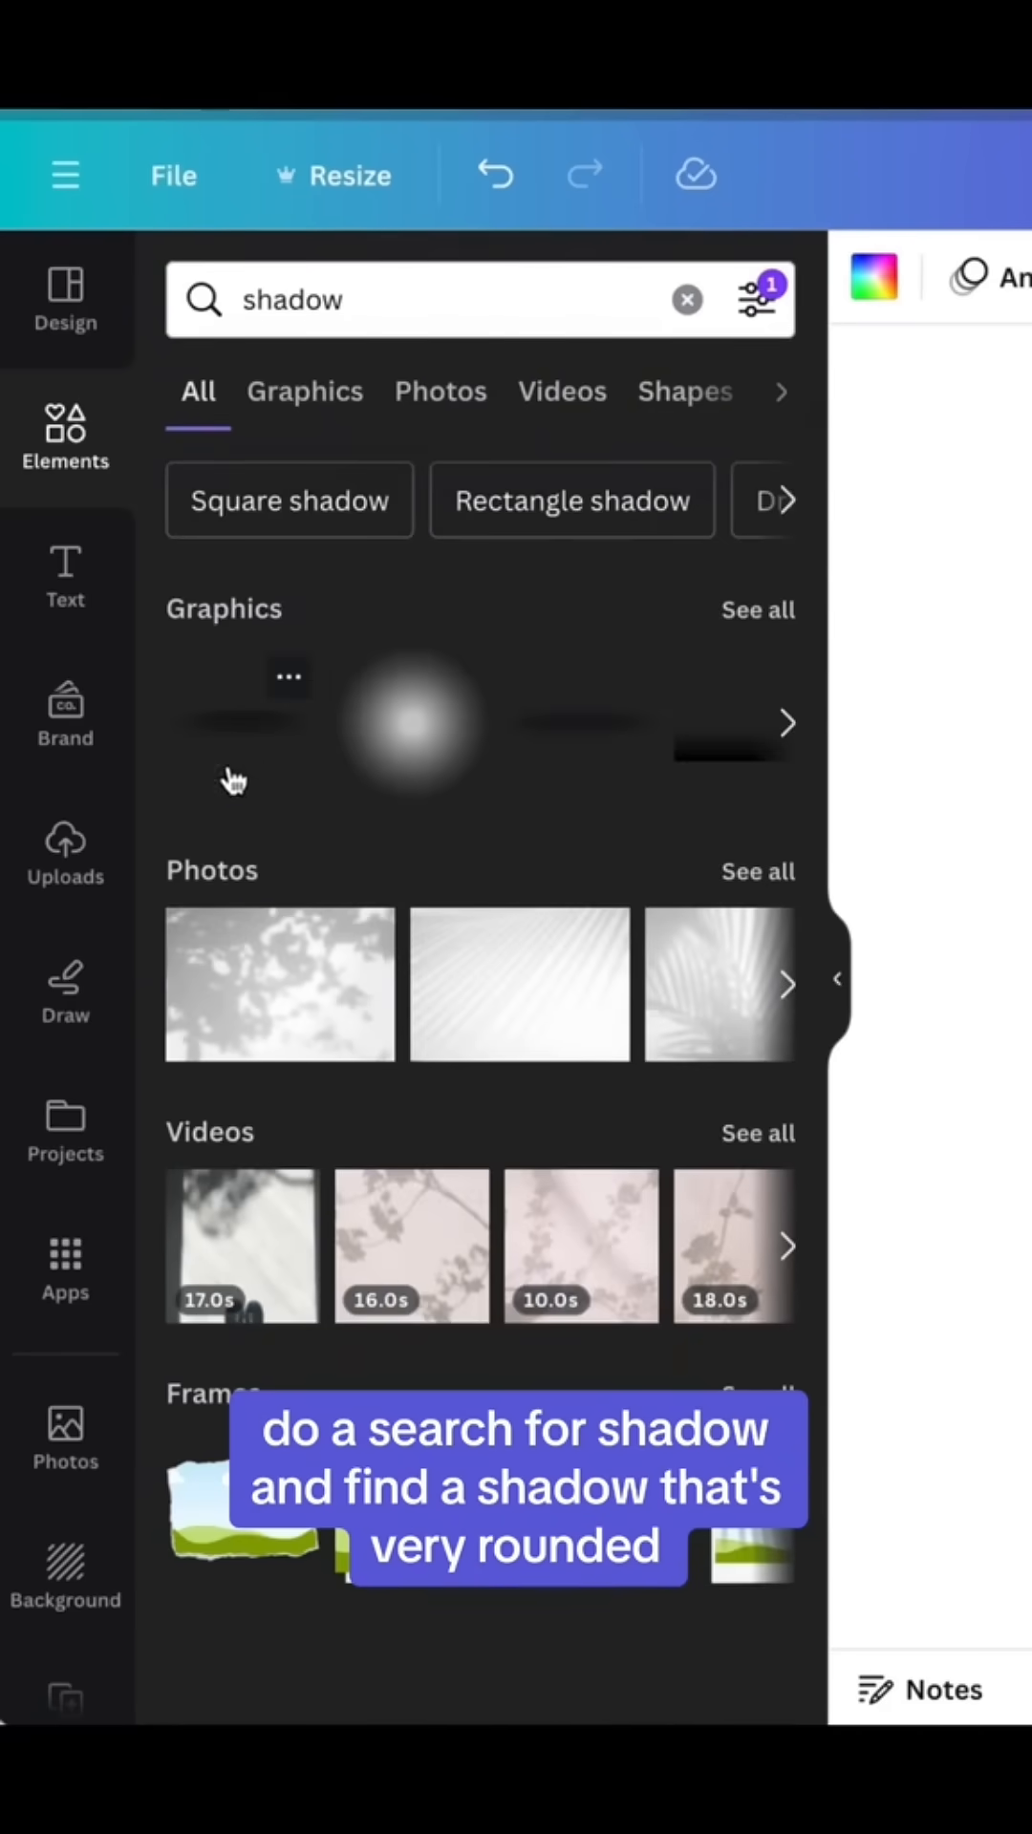
mouse_move(287, 761)
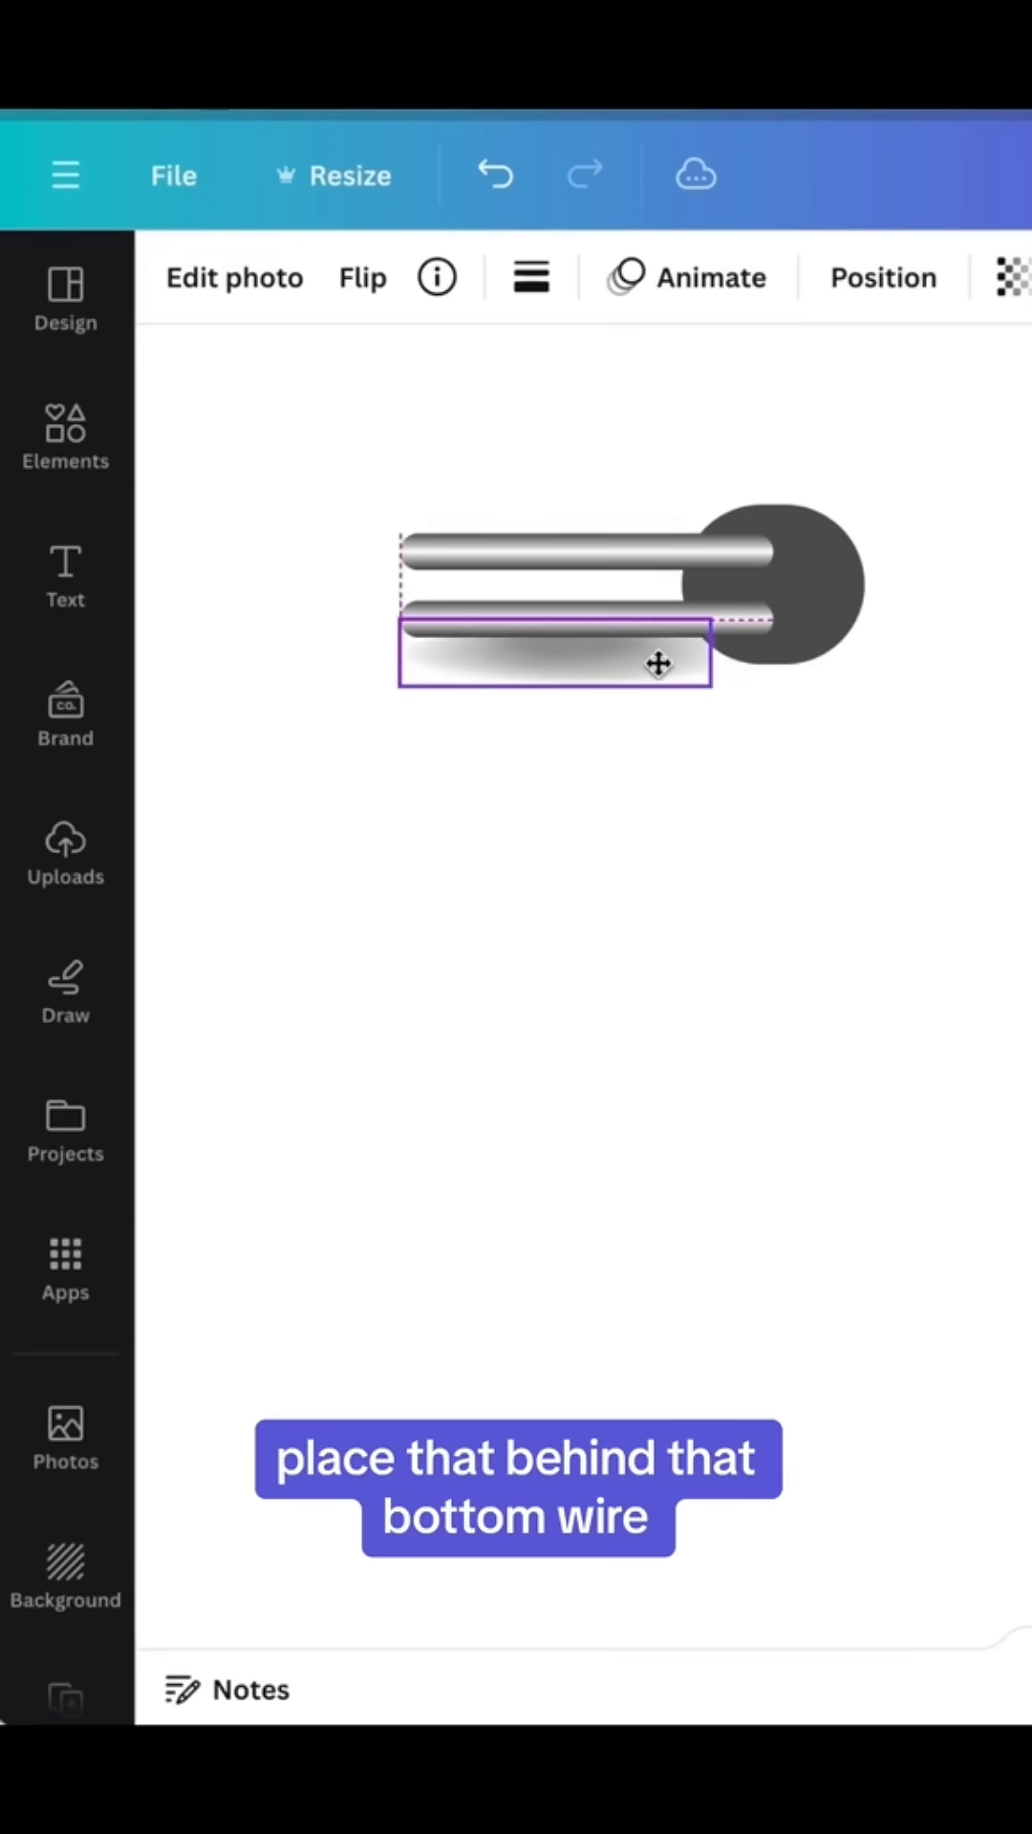
click(797, 277)
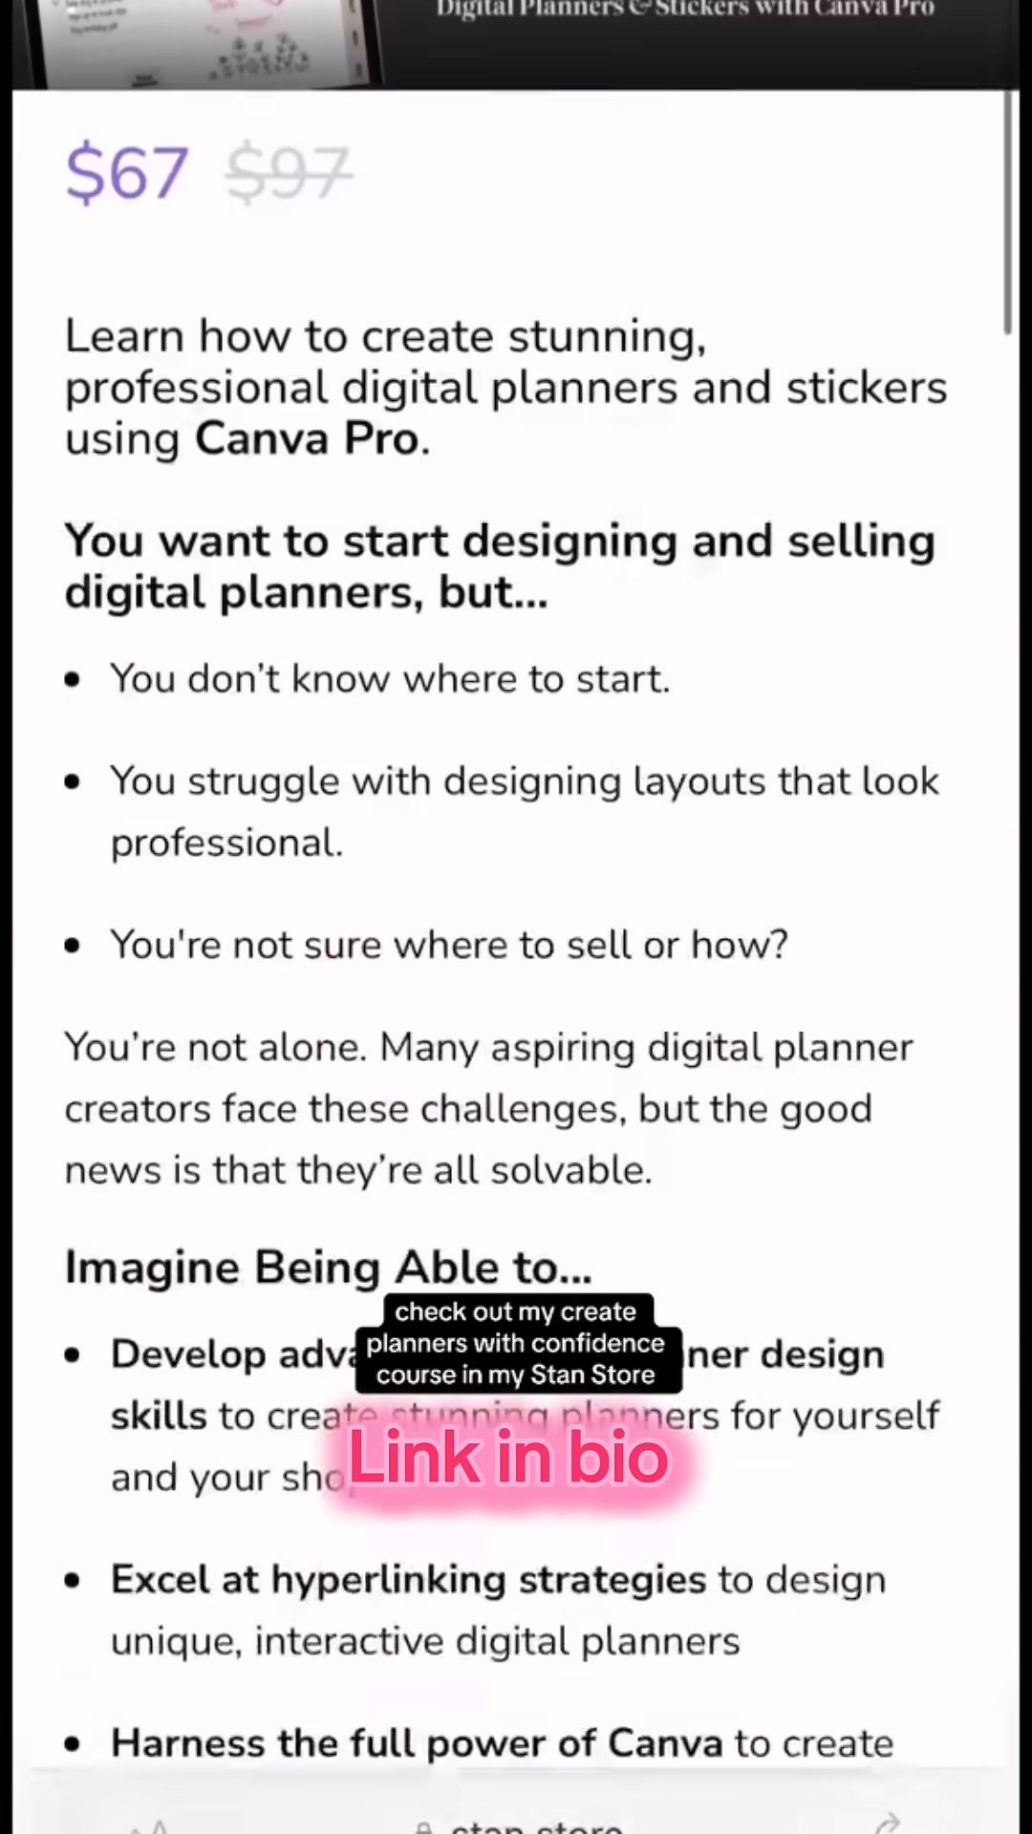
scroll(down, 3)
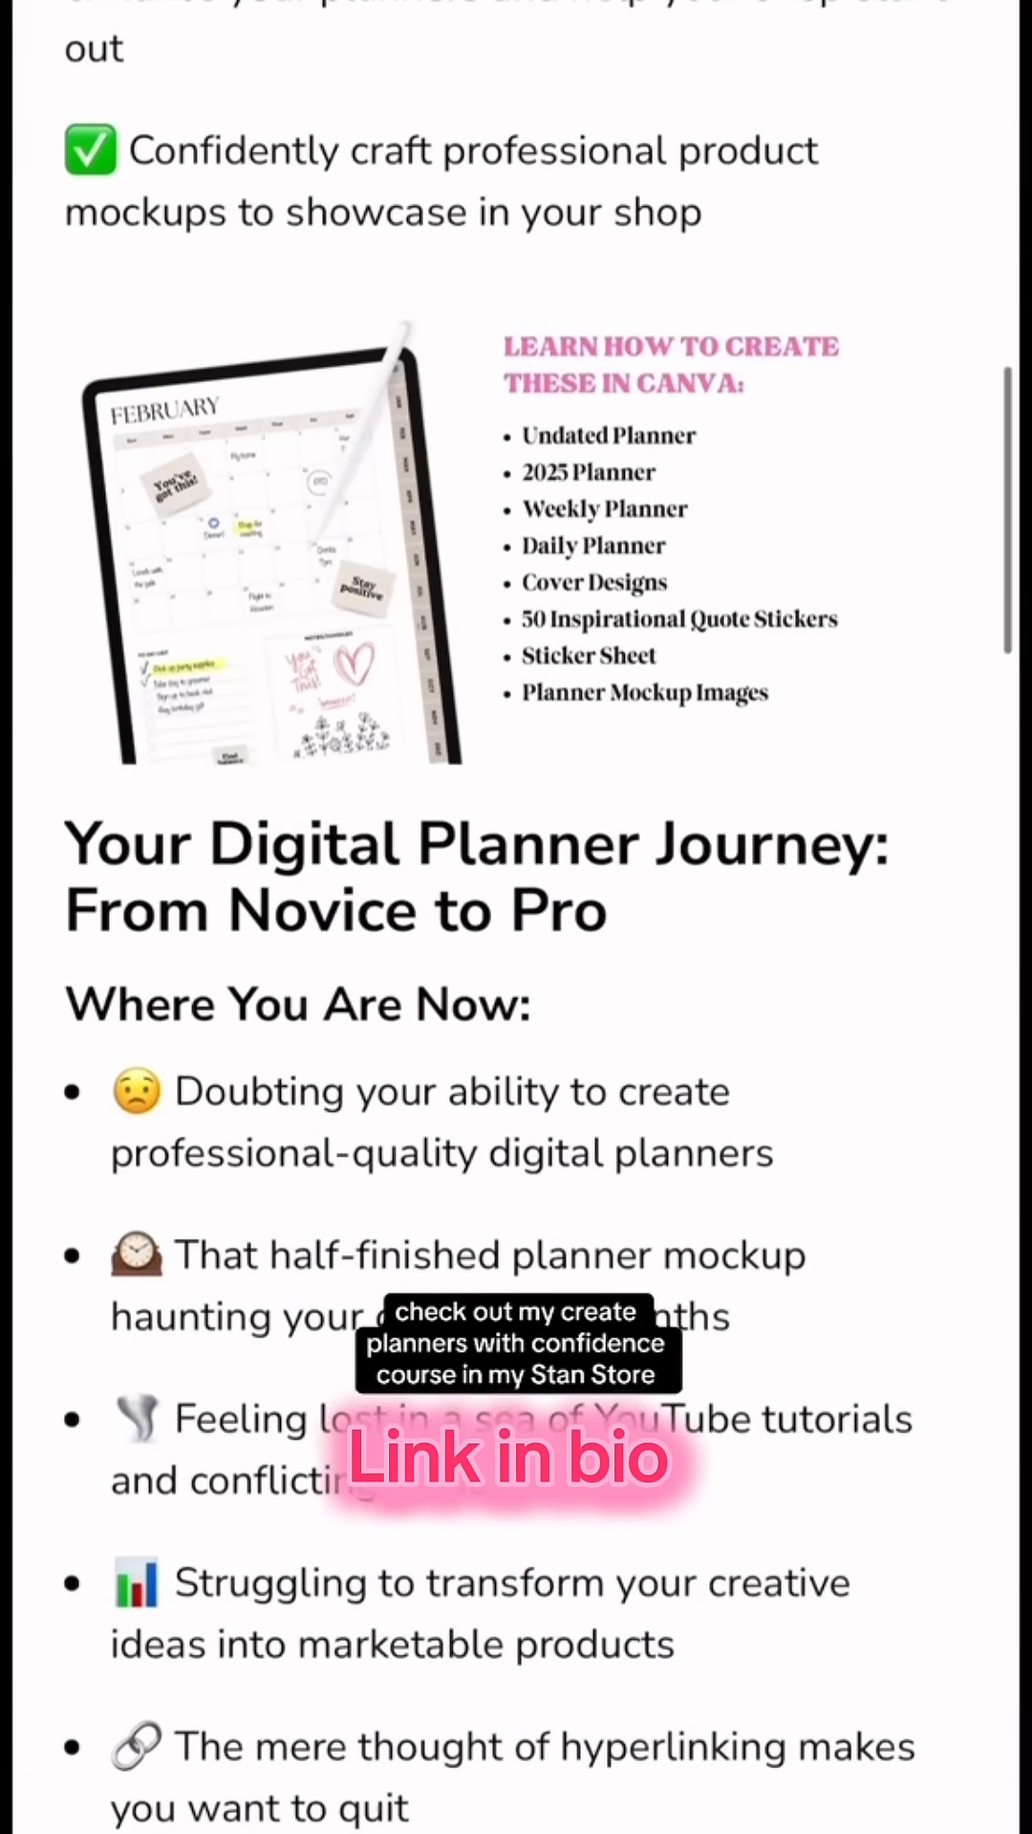